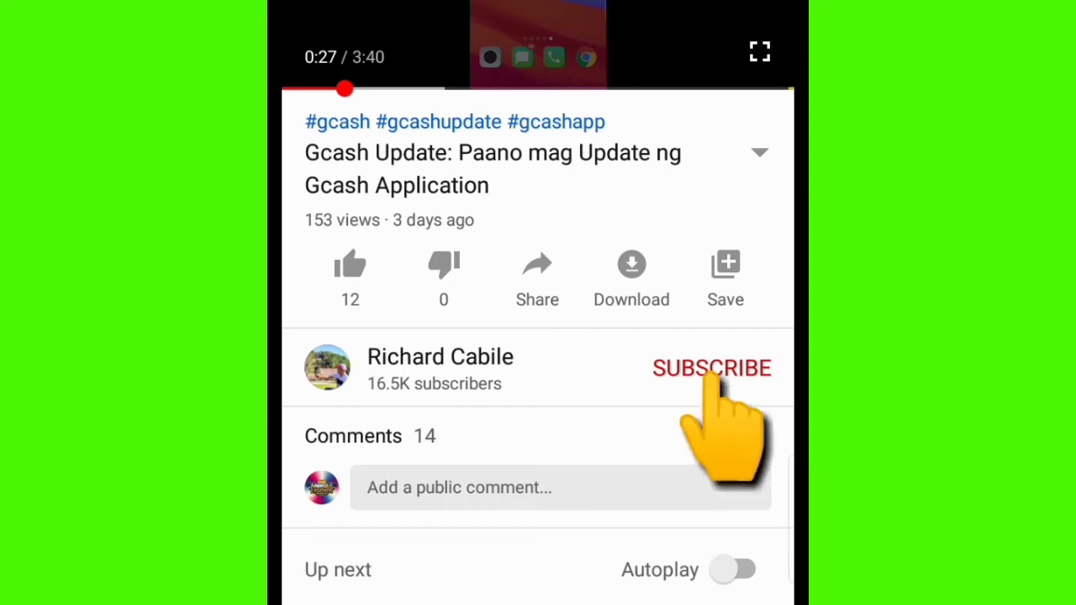
{"action": "left_click", "coordinate": [711, 366]}
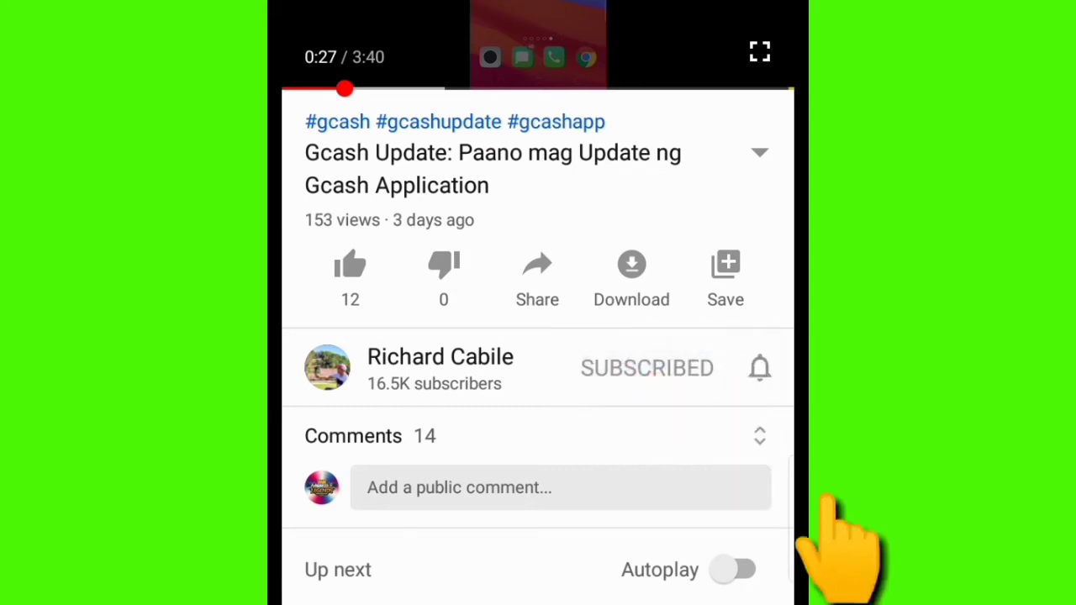
{"action": "left_click", "coordinate": [760, 367]}
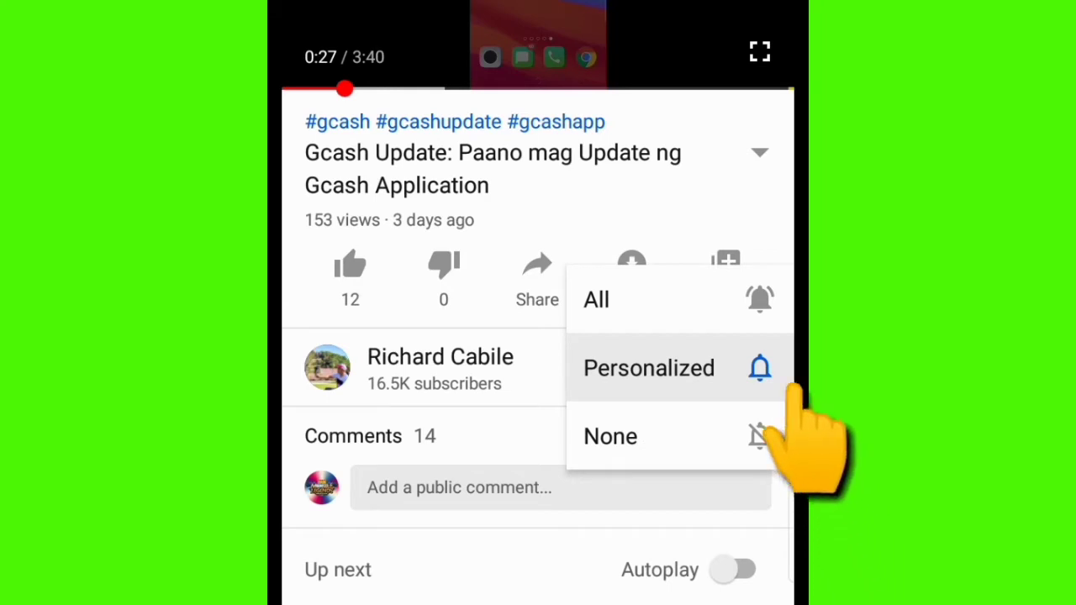
{"action": "left_click", "coordinate": [649, 367]}
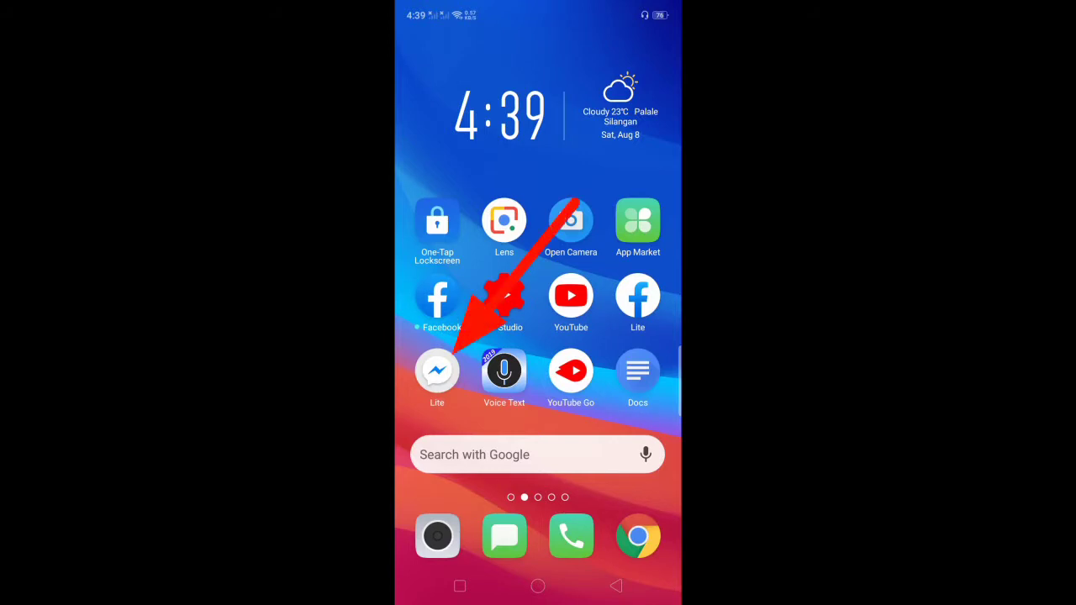
Launch Messenger Lite from the home screen.
{"action": "left_click", "coordinate": [437, 370]}
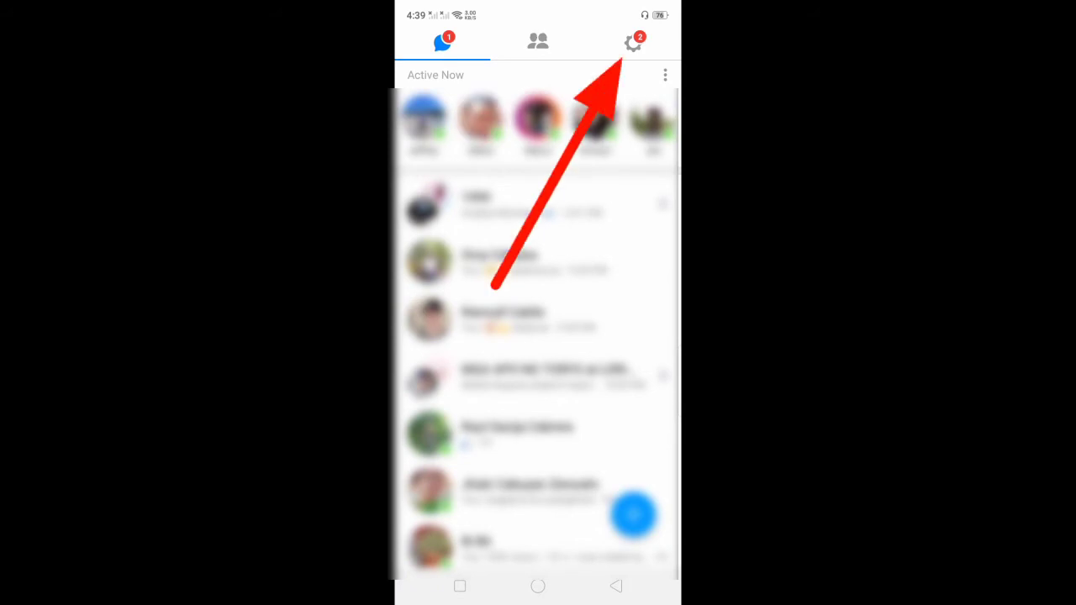
Go to account settings and into App Updates under Preferences.
{"action": "left_click", "coordinate": [632, 42]}
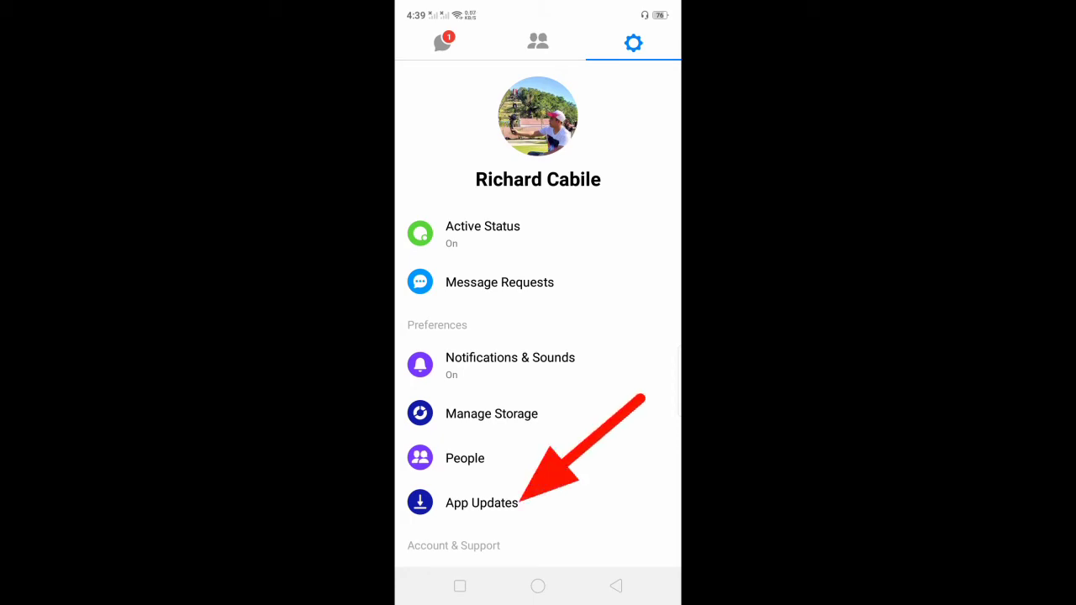
{"action": "left_click", "coordinate": [481, 503]}
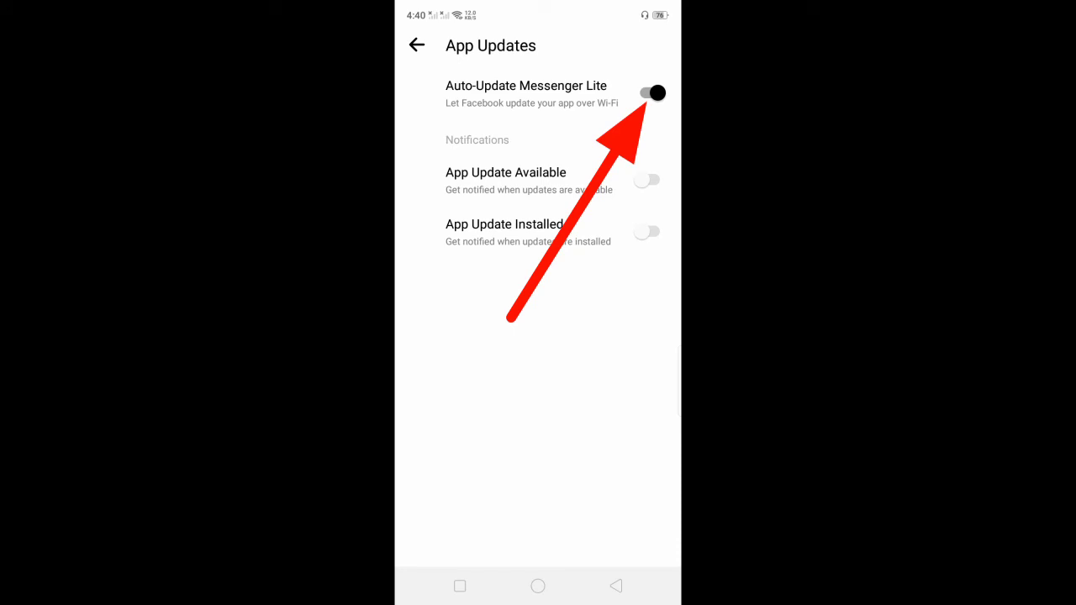
Switch Auto-Update Messenger Lite off and confirm with TURN OFF.
{"action": "left_click", "coordinate": [653, 92]}
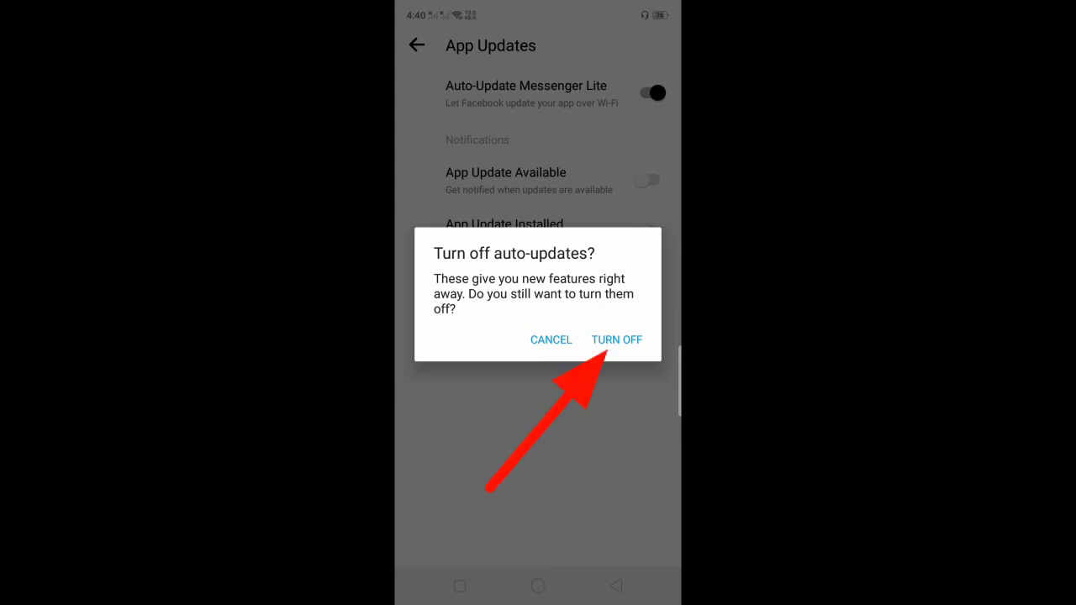
{"action": "left_click", "coordinate": [618, 340]}
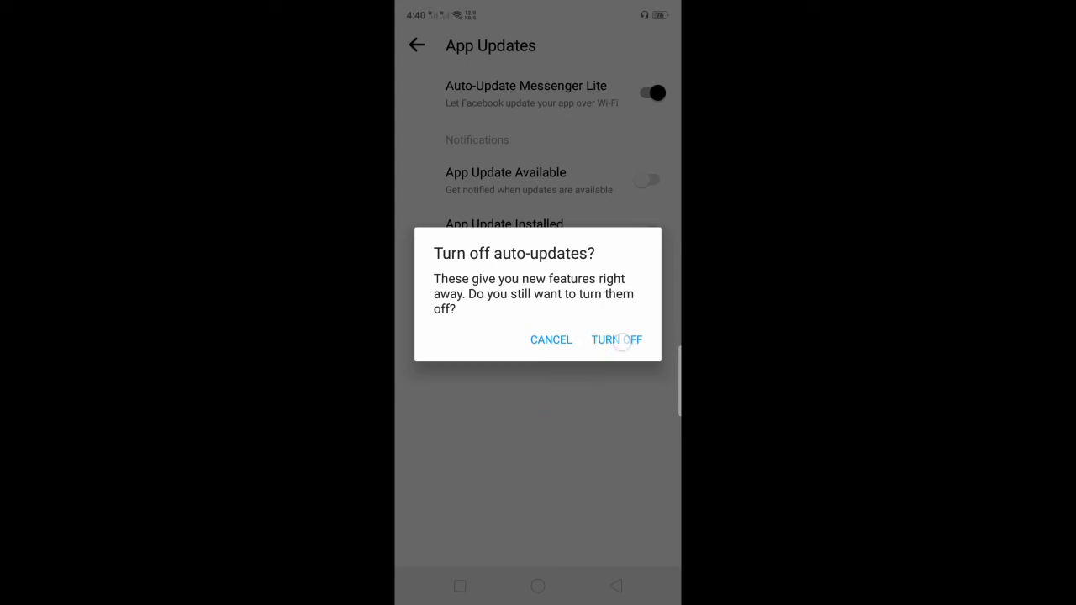
{"action": "left_click", "coordinate": [615, 340]}
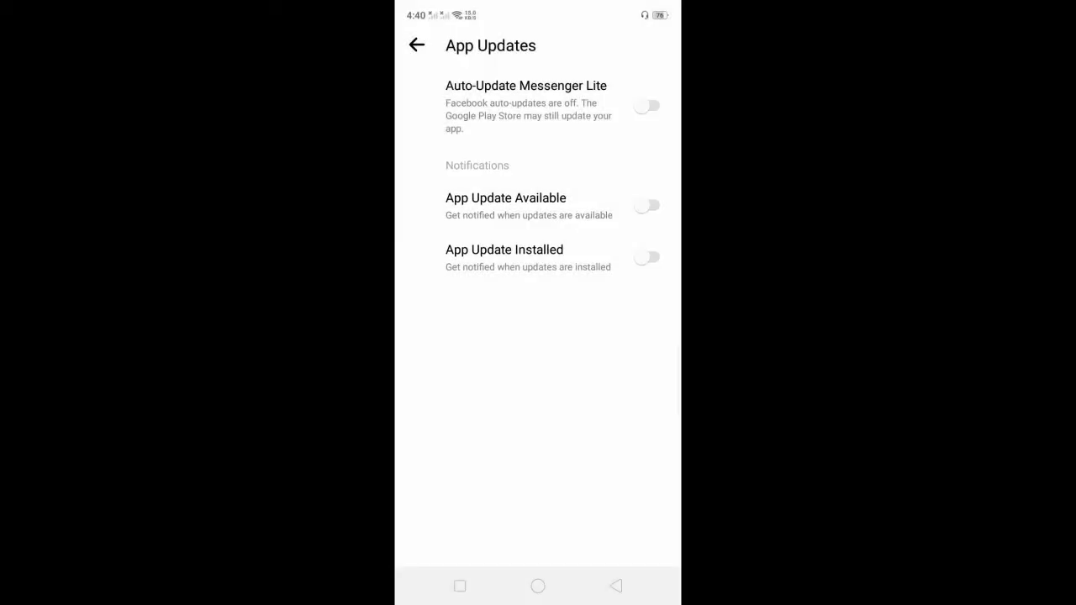